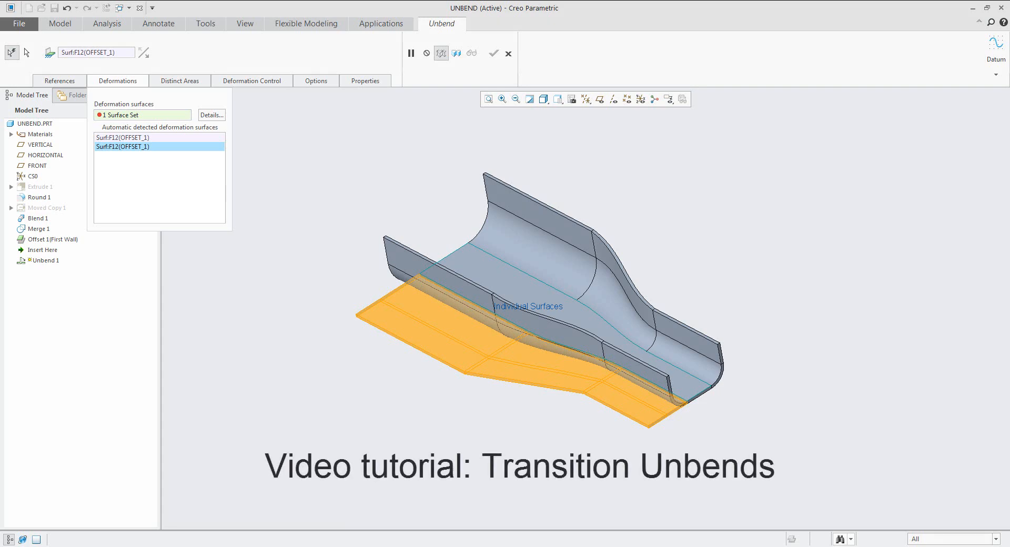
Step: Show the Unbend dropdown listing Unbend, Transitional Unbend and Cross Section Driven Unbend
left_click(494, 53)
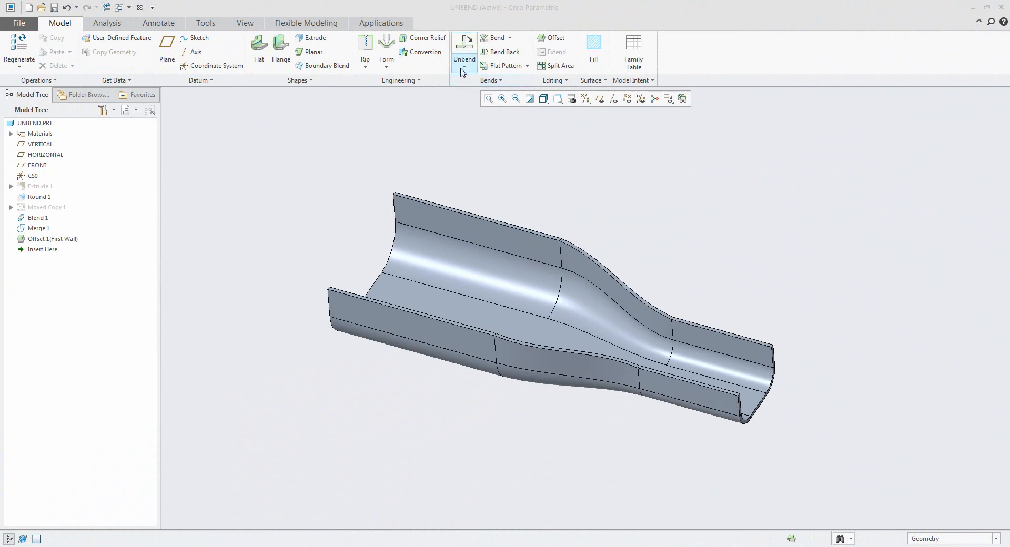
left_click(474, 59)
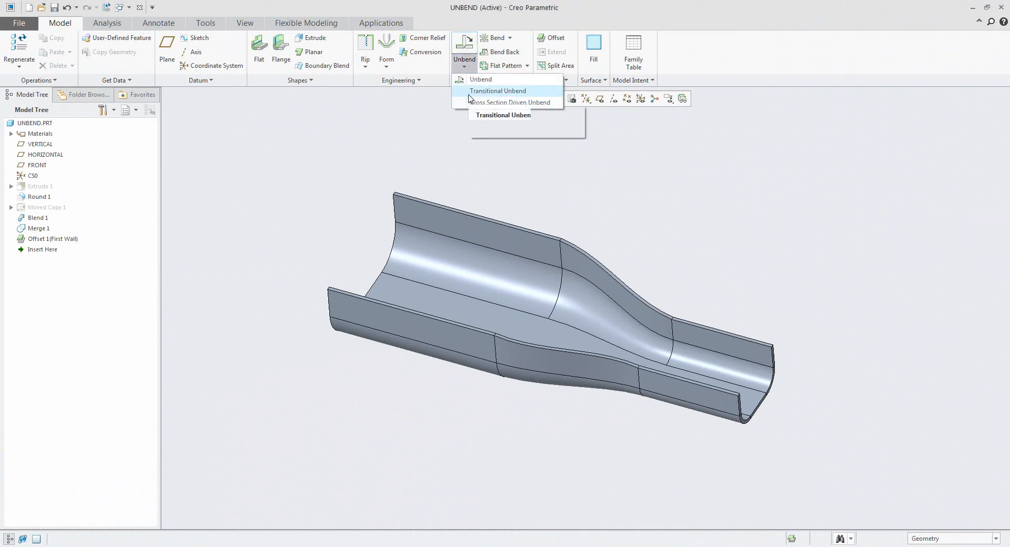
left_click(433, 114)
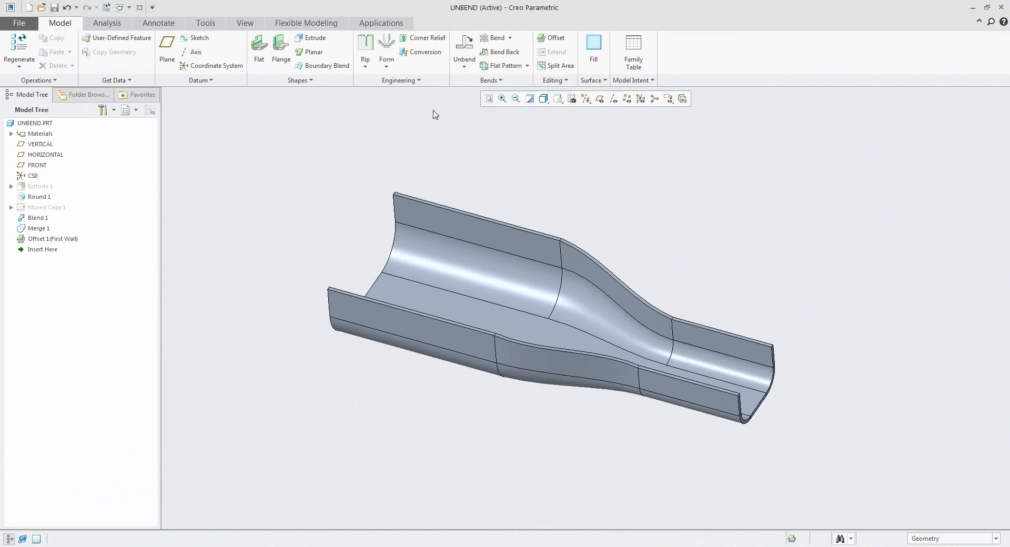
mouse_move(364, 172)
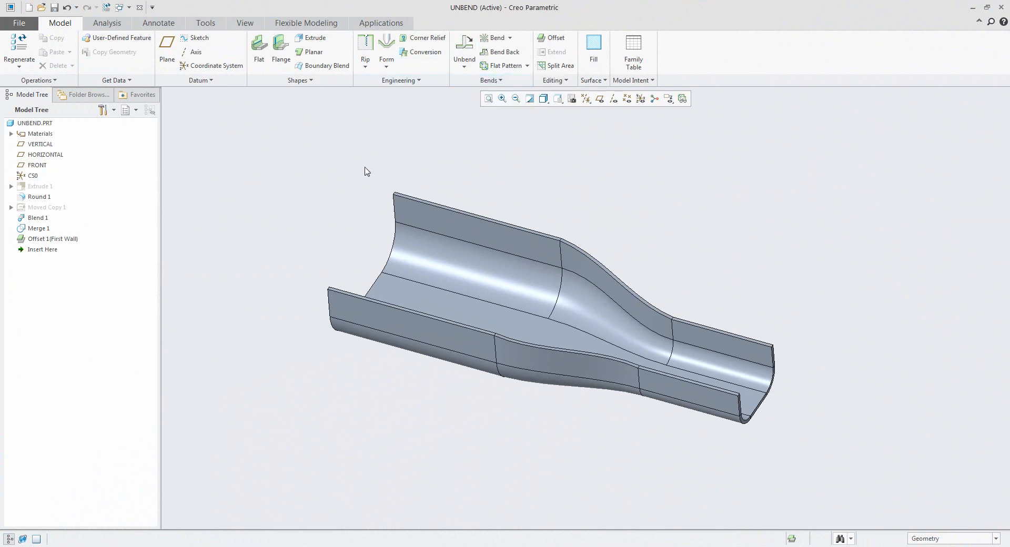
left_click(465, 70)
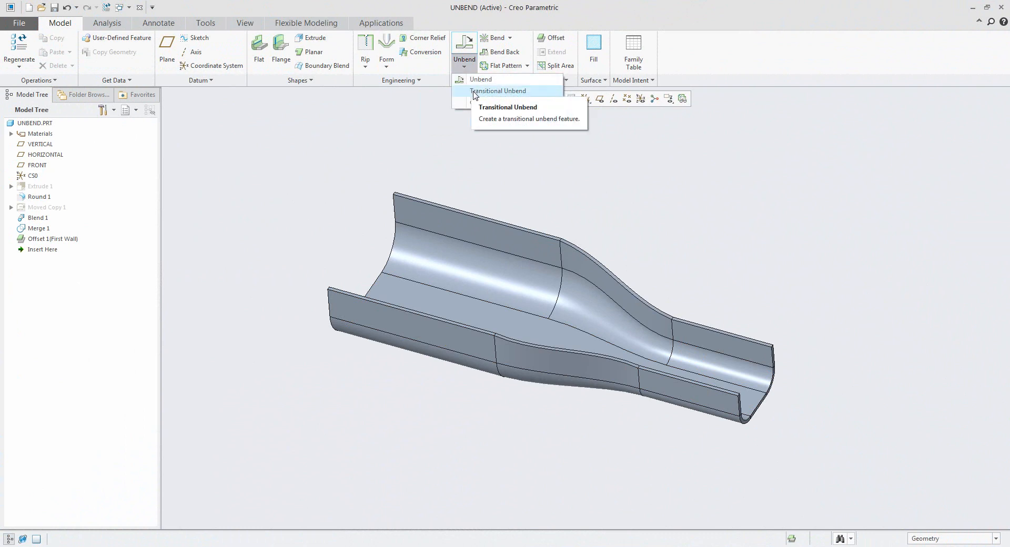
Step: Start a Transitional Unbend feature, prompting for fixed geometry references
left_click(498, 91)
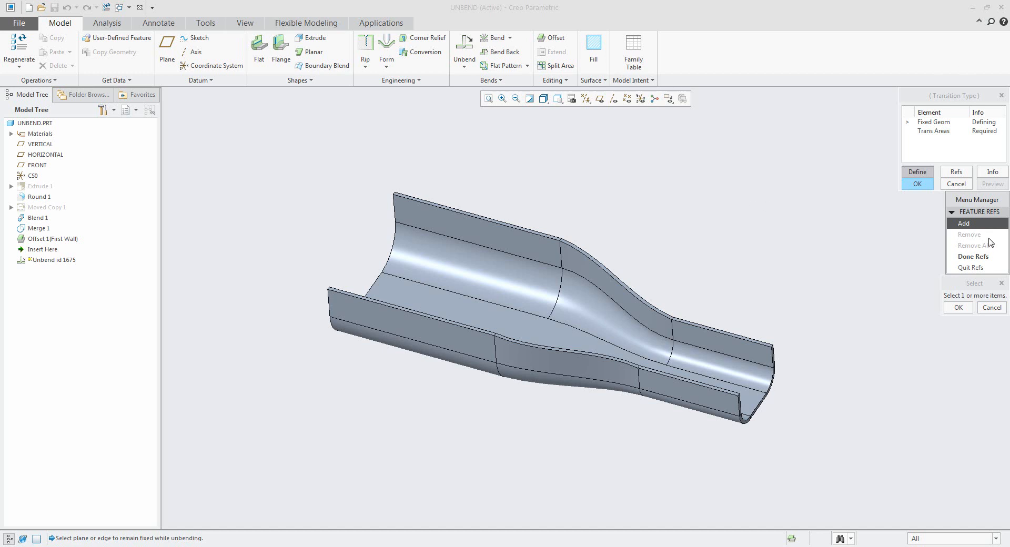
mouse_move(836, 330)
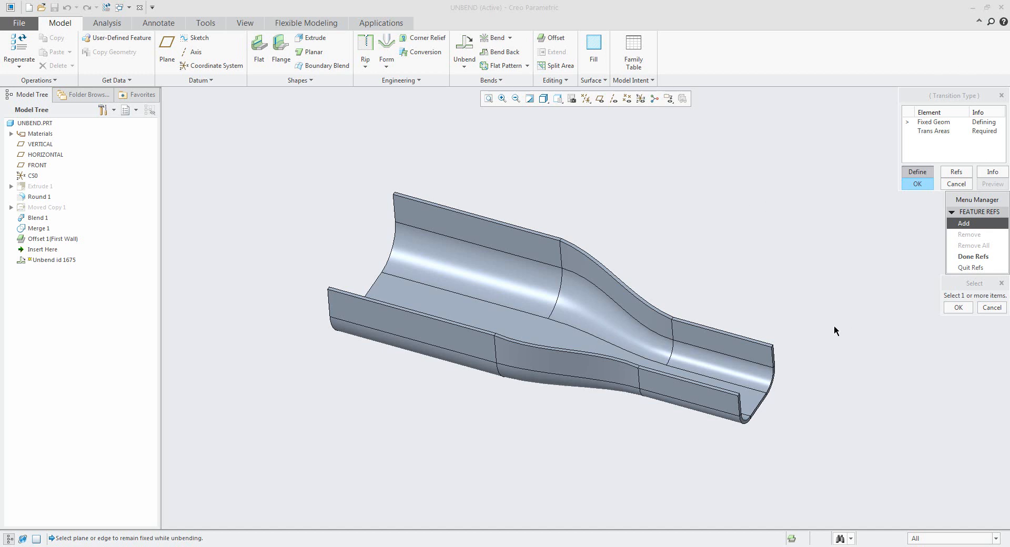
mouse_move(933, 291)
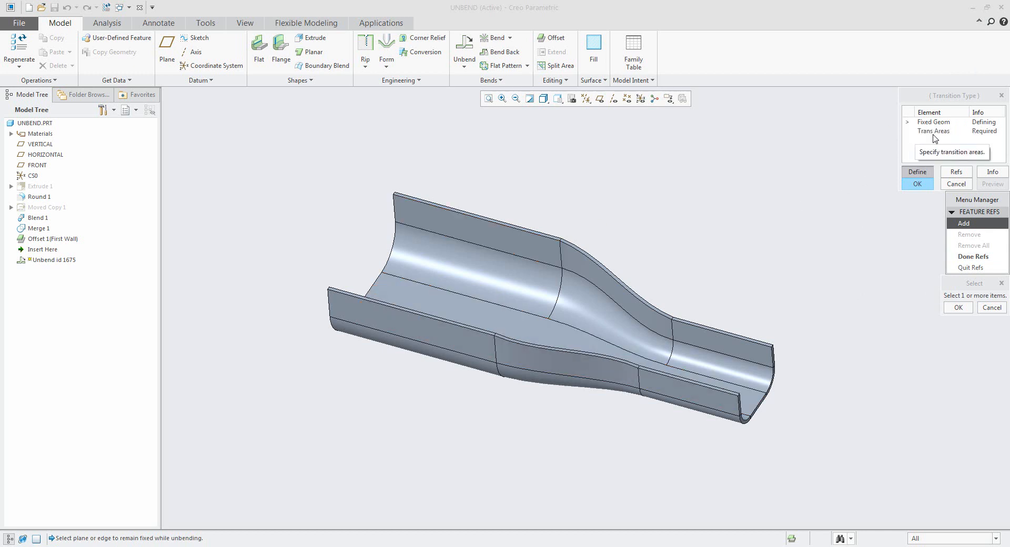
mouse_move(760, 284)
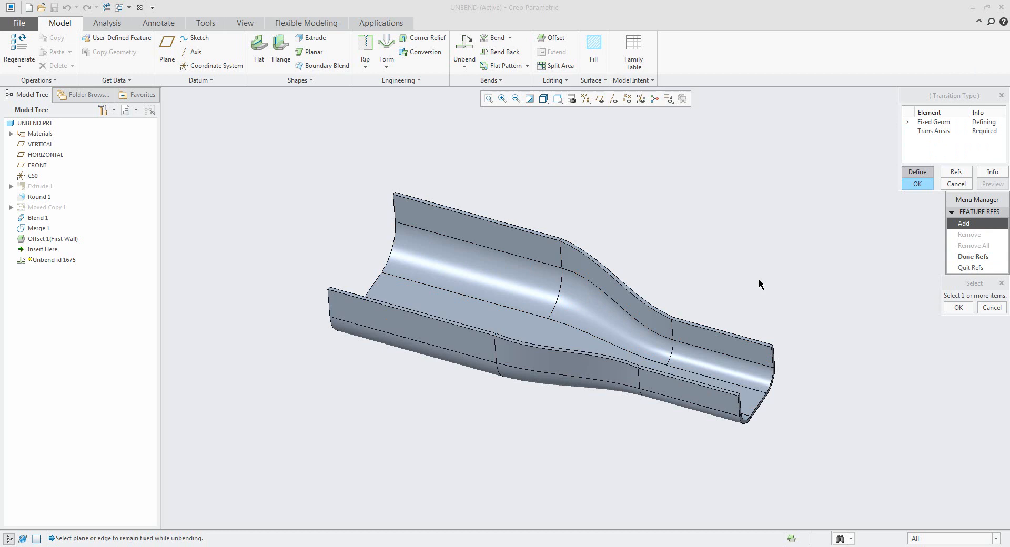
mouse_move(941, 200)
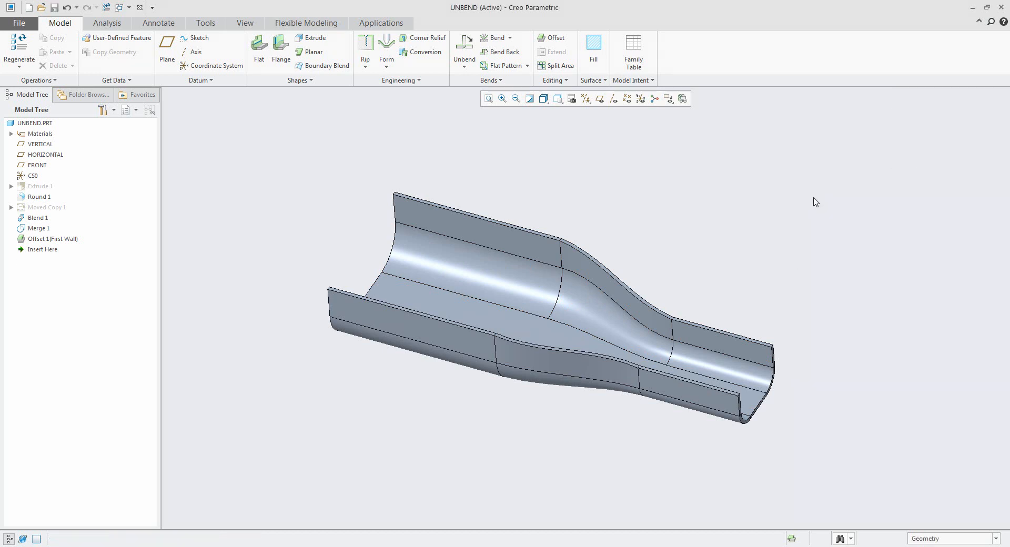
mouse_move(653, 188)
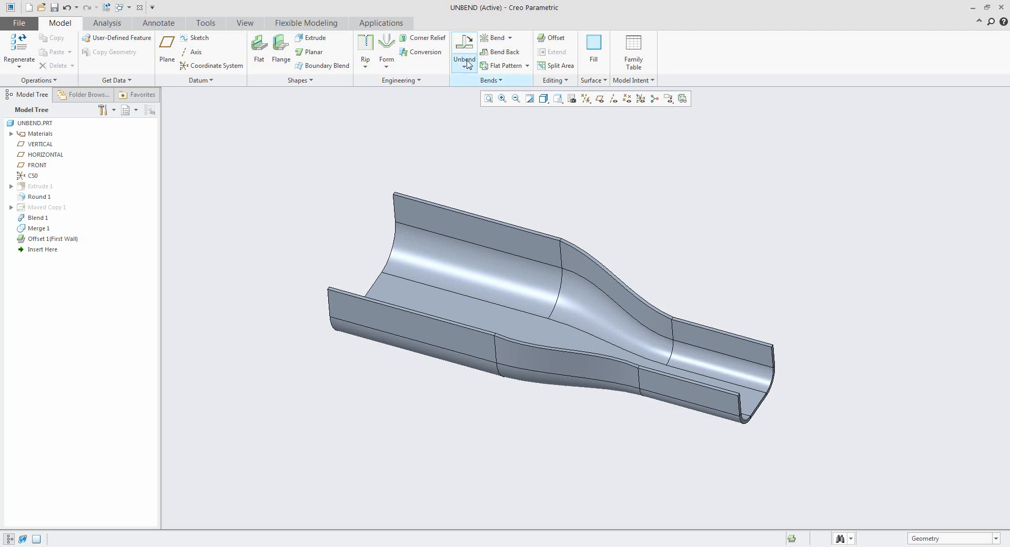
mouse_move(464, 48)
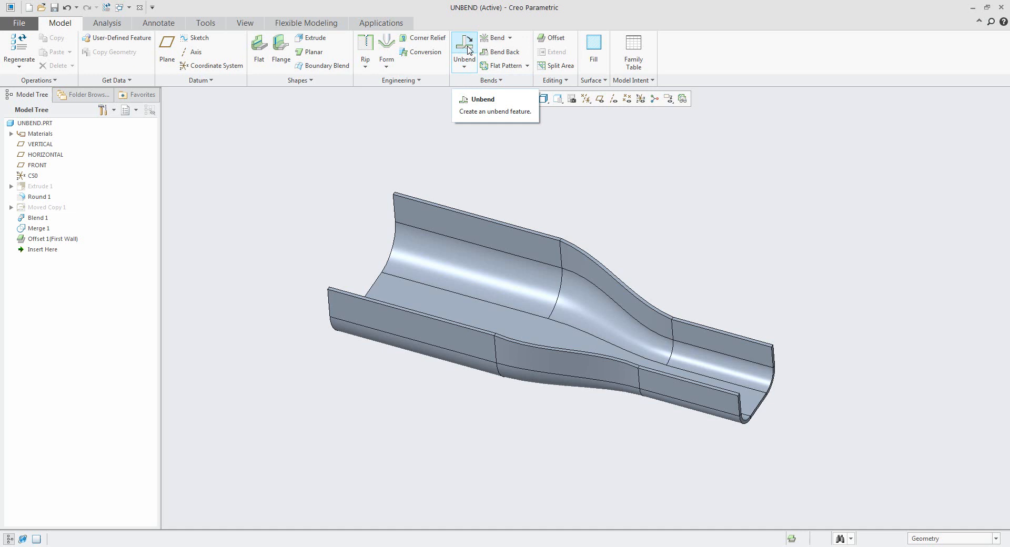
Step: Start a regular Unbend feature on the channel part
left_click(464, 49)
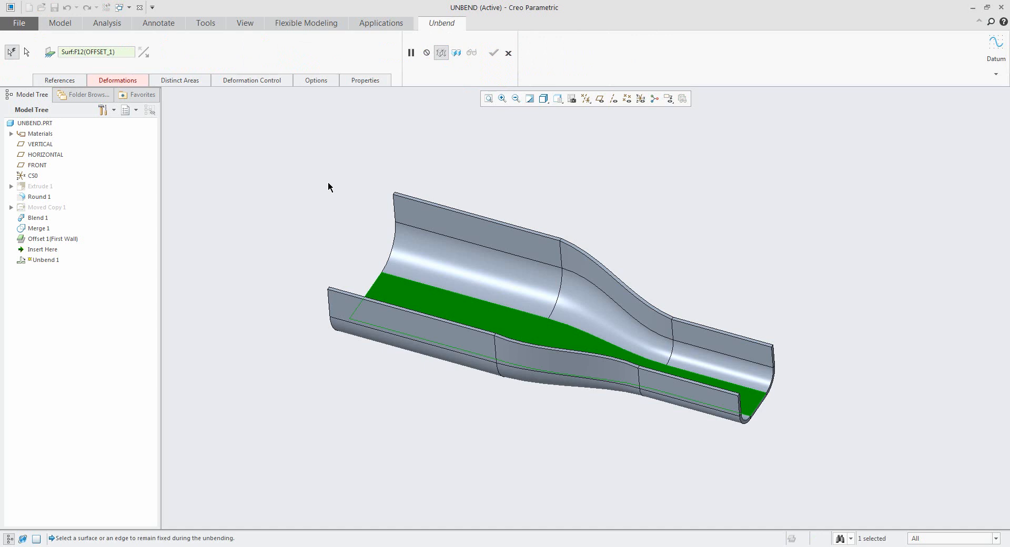
mouse_move(51, 81)
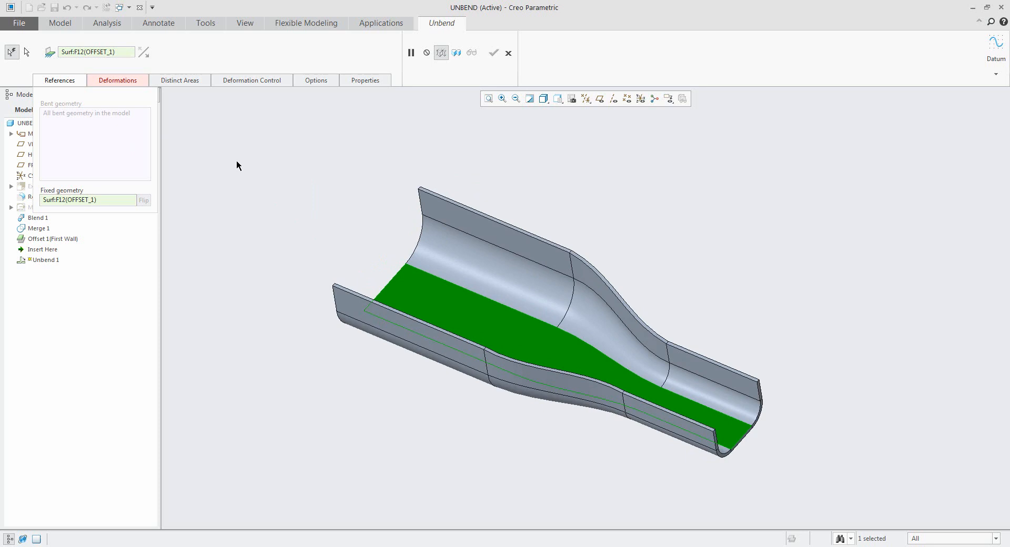
mouse_move(270, 234)
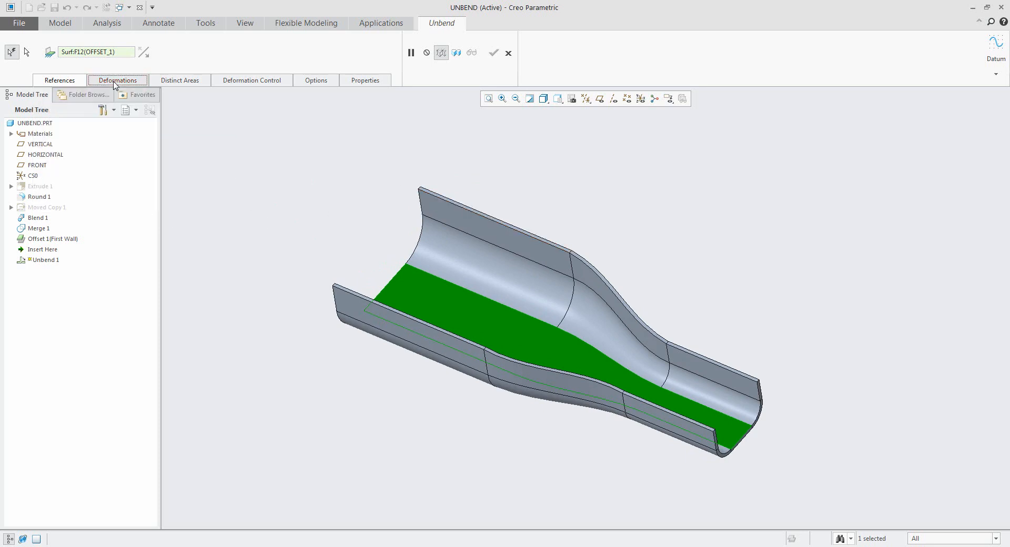
Step: Add the transitional surface as a deformation surface and confirm the unbend into a flat pattern
left_click(116, 80)
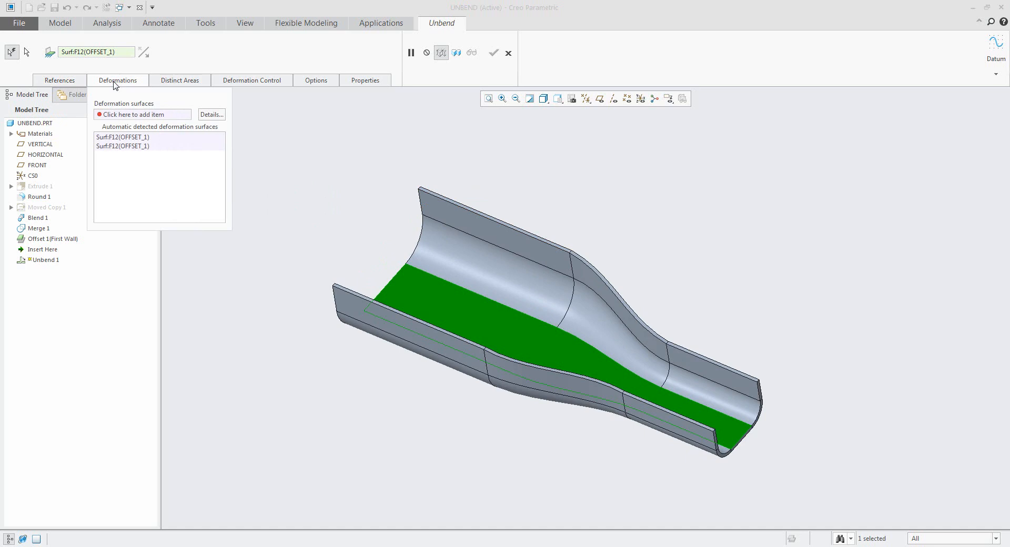
left_click(136, 113)
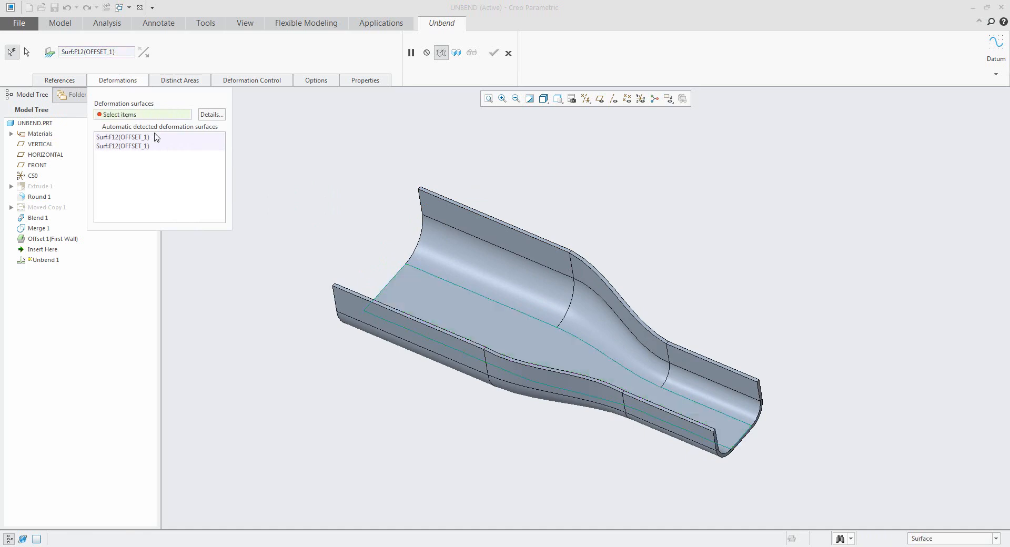
left_click(557, 394)
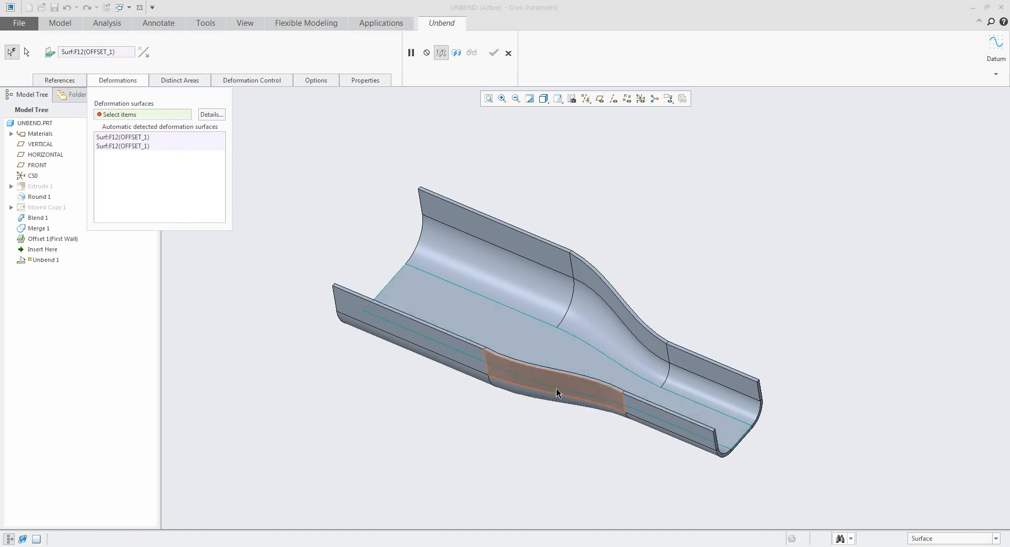
mouse_move(558, 394)
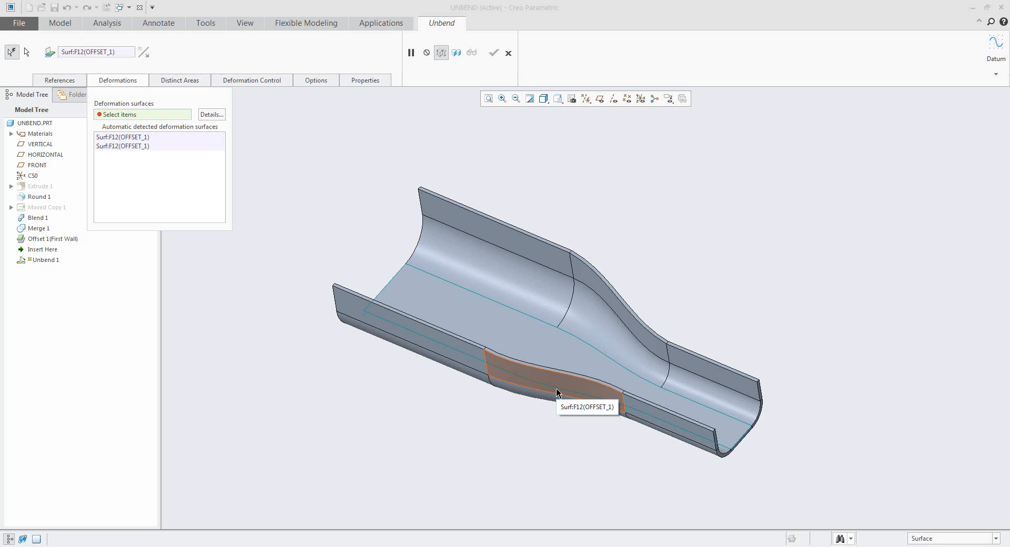
left_click(558, 394)
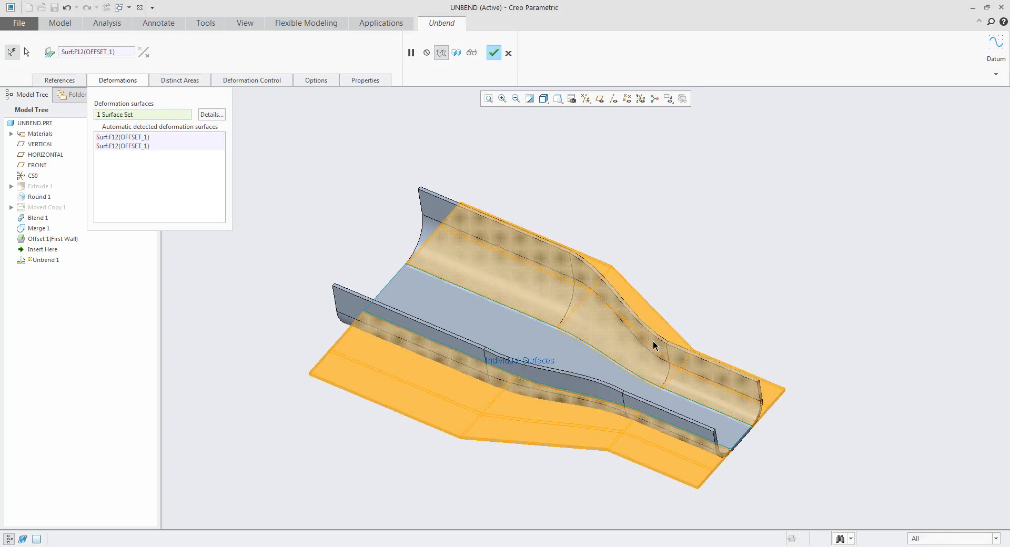
left_click(494, 53)
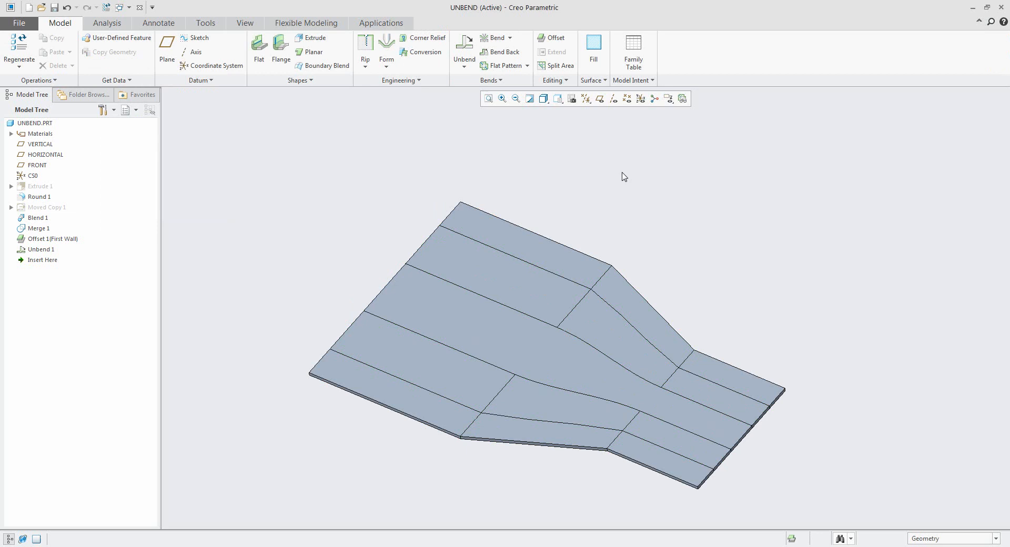
mouse_move(523, 182)
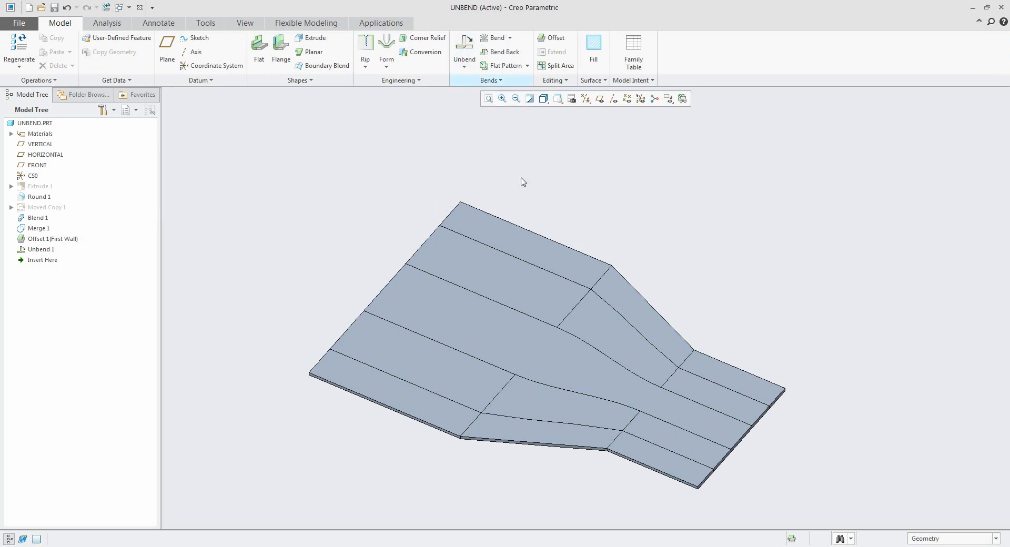
mouse_move(603, 200)
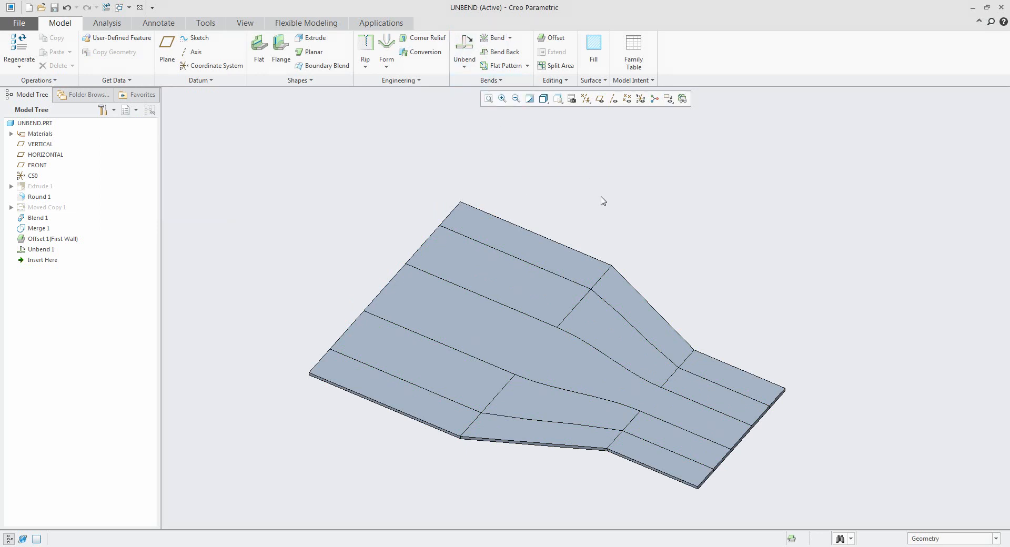
Step: Move the Insert Here marker above Unbend 1 to roll the model back
left_click(42, 249)
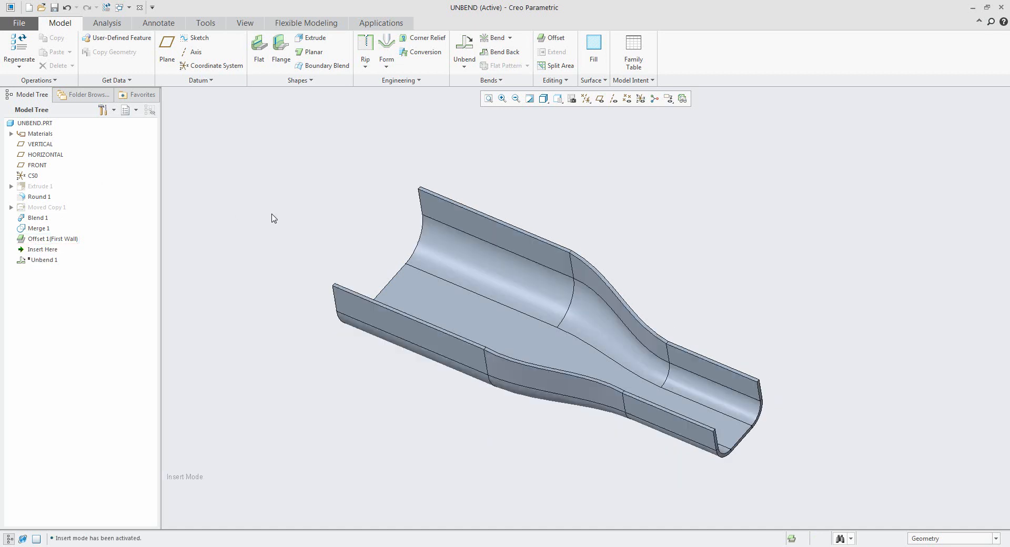
mouse_move(285, 212)
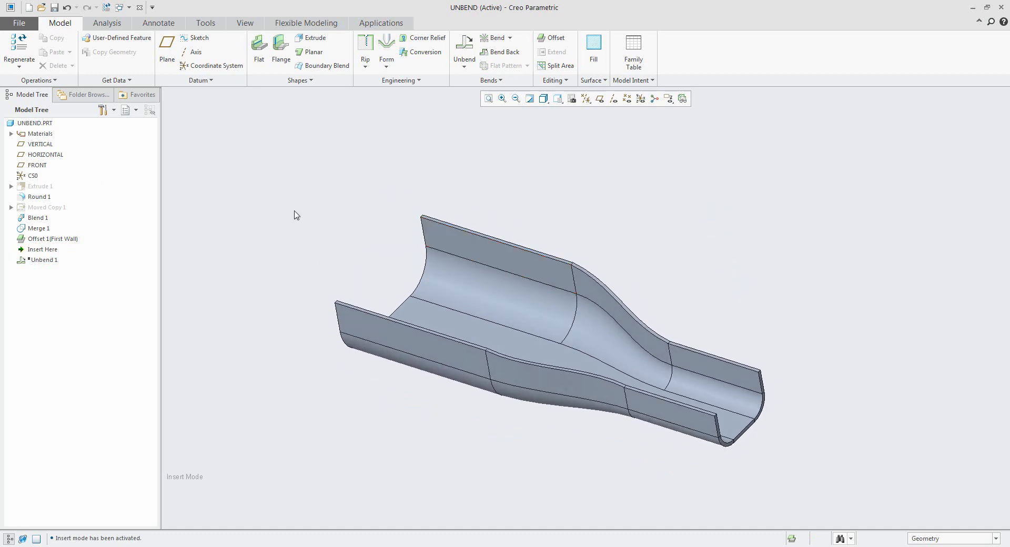
mouse_move(36, 218)
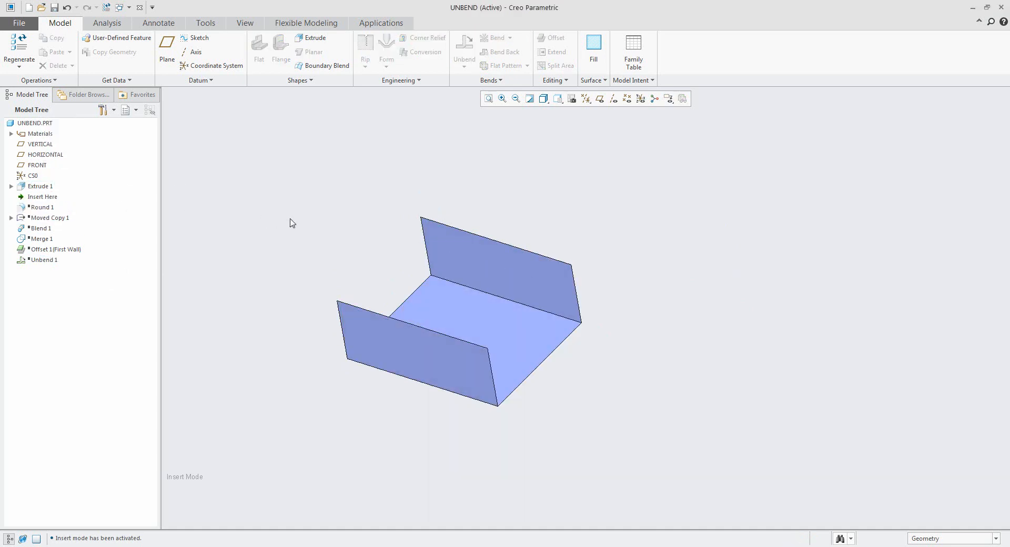
mouse_move(262, 252)
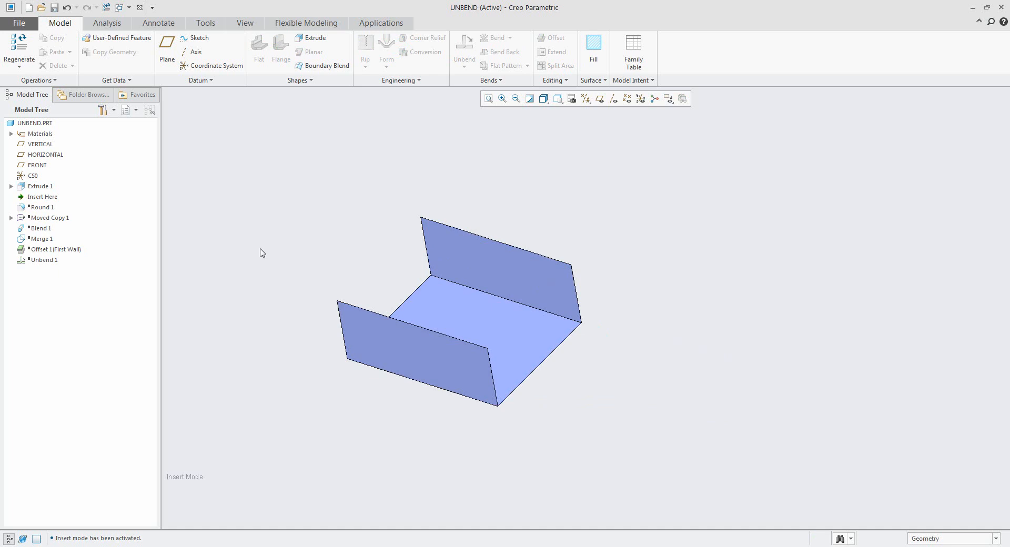
mouse_move(38, 198)
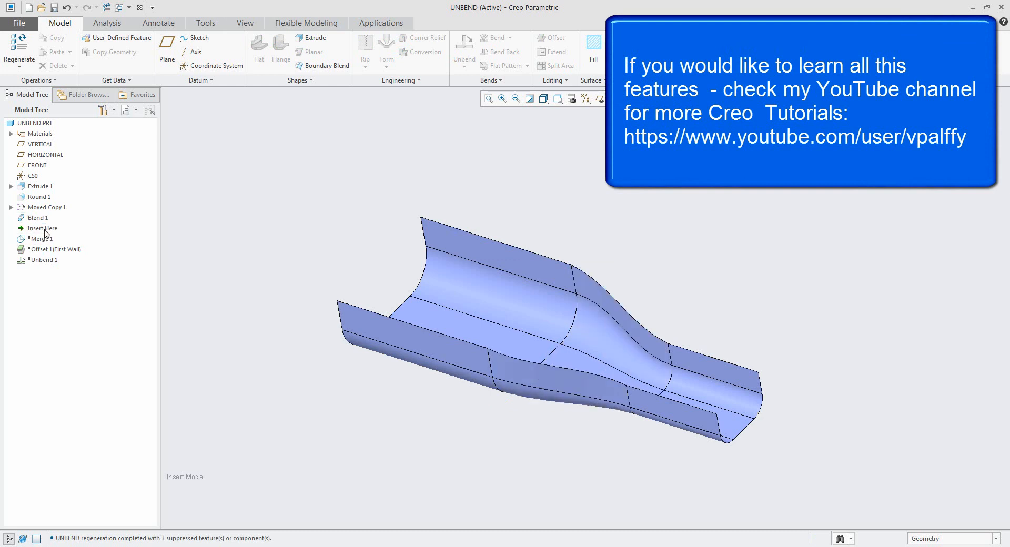
mouse_move(42, 233)
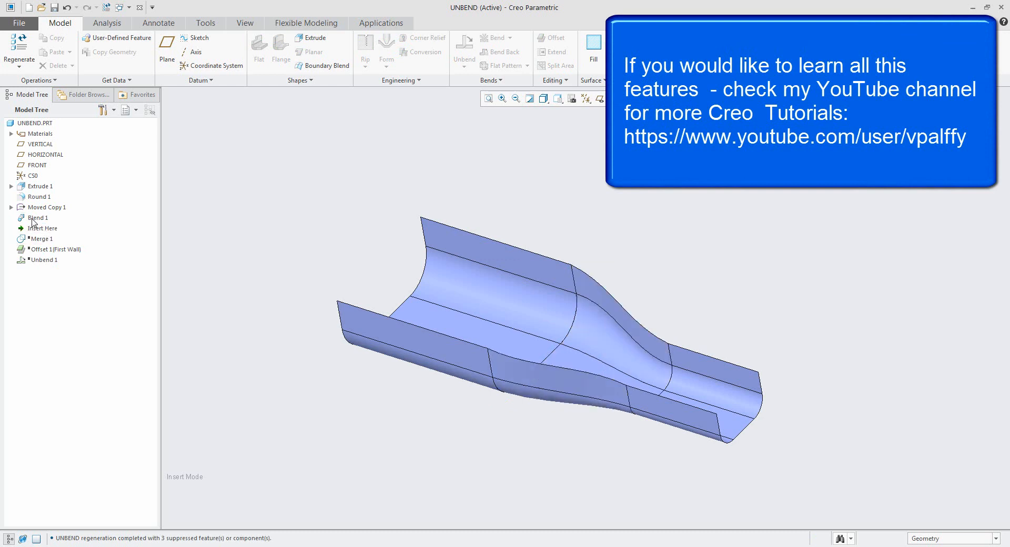
mouse_move(553, 367)
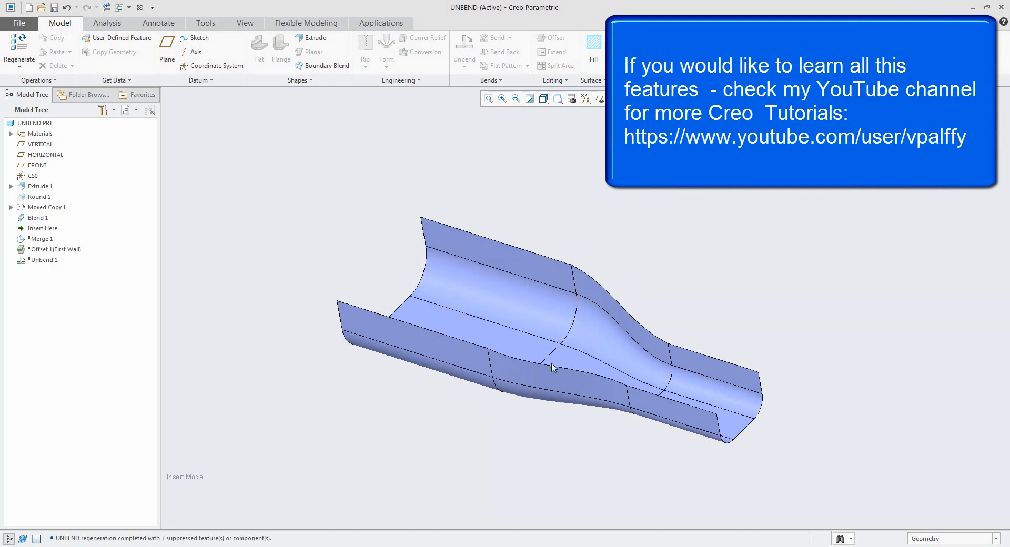
Step: Move the Insert Here marker forward past Blend 1 and Merge 1 to just before Unbend 1
left_click(42, 228)
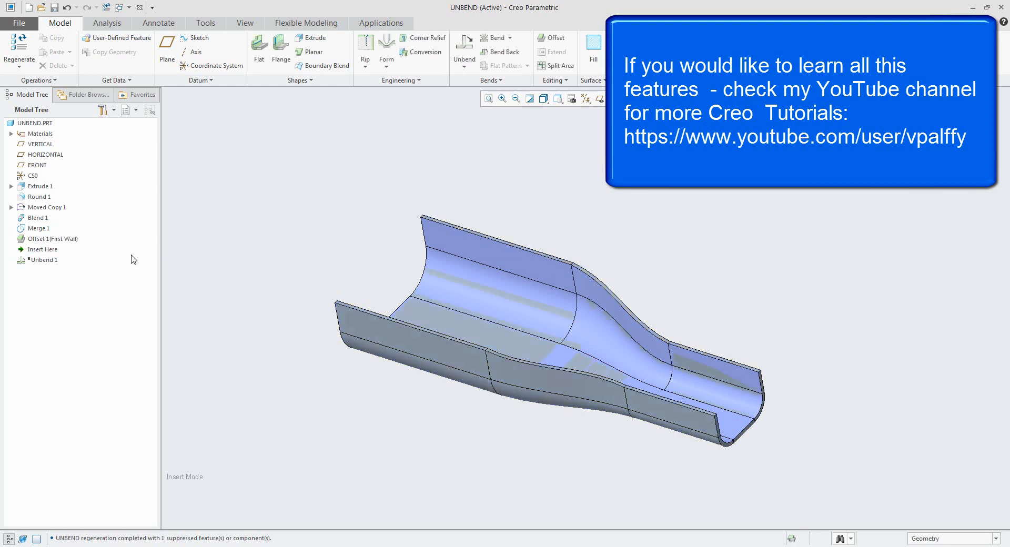
mouse_move(152, 260)
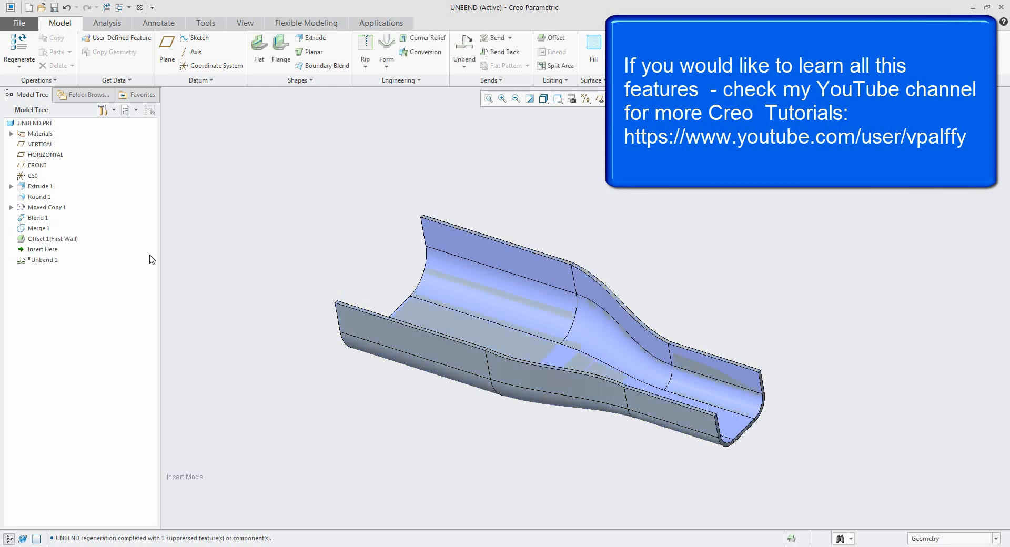